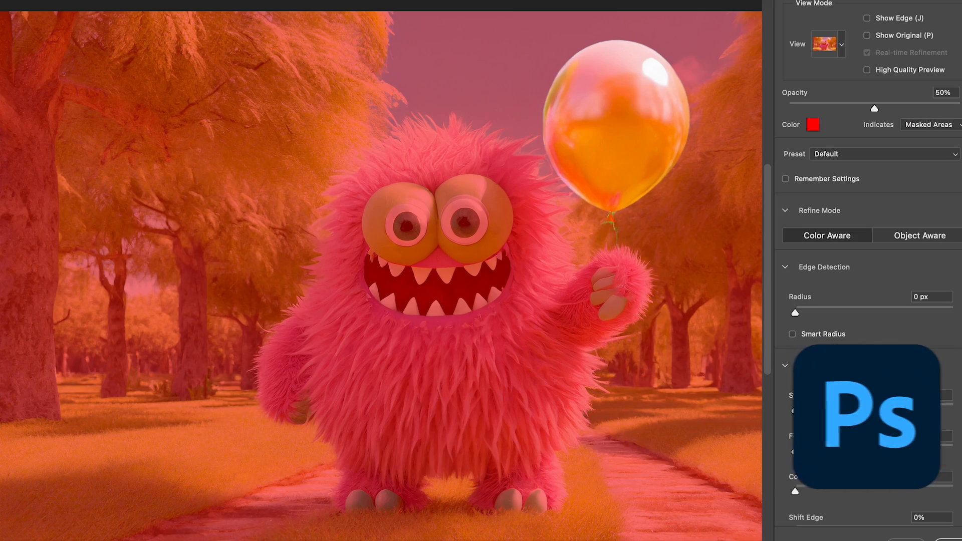
Step: Enter 'remove' while refining the monster-and-balloon selection mask in Photoshop
text(remove)
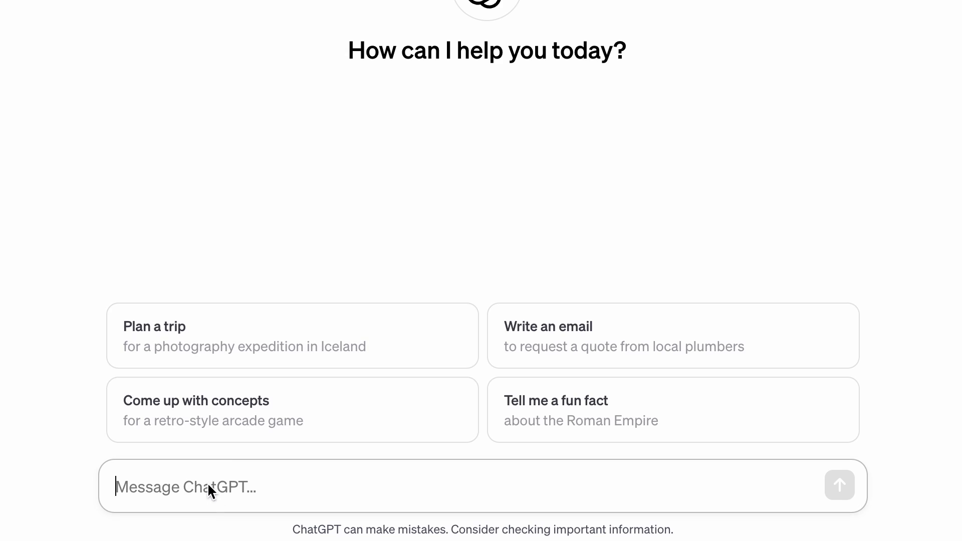
Step: Ask ChatGPT, as an After Effects expression coder, for a floating-balloon rotation expression
text(Act as an after effects expression coder, can you create an expression for the rotation parameter to make a balloon naturally floating in the air)
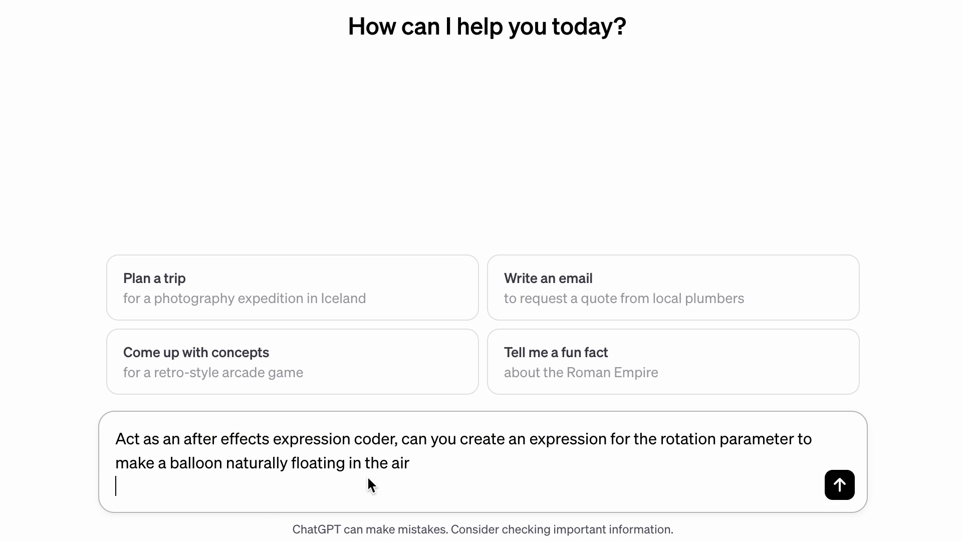
mouse_move(436, 482)
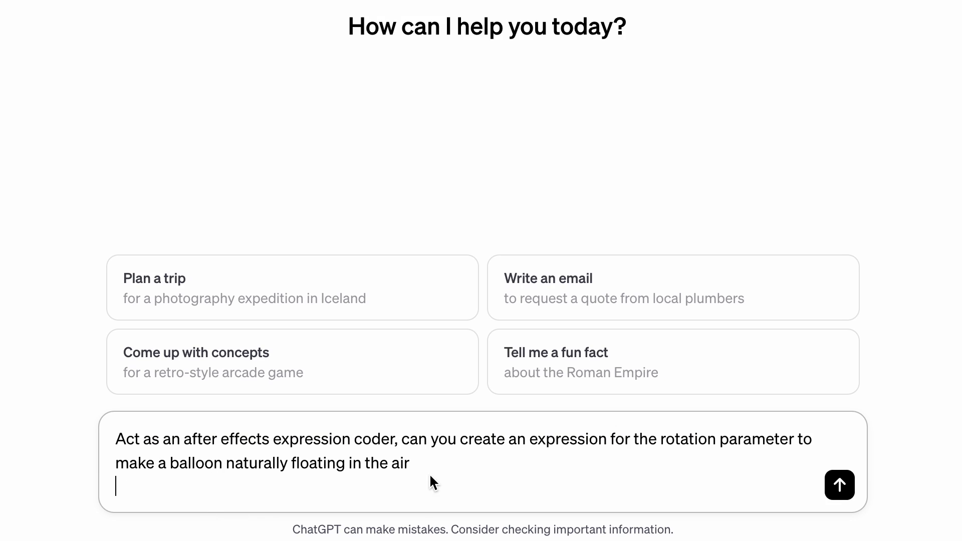
mouse_move(840, 485)
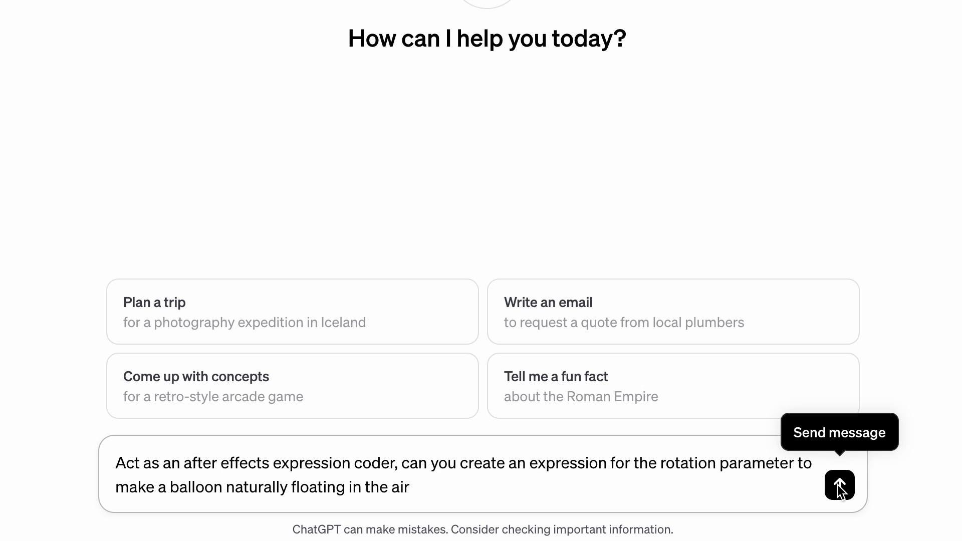
click(840, 484)
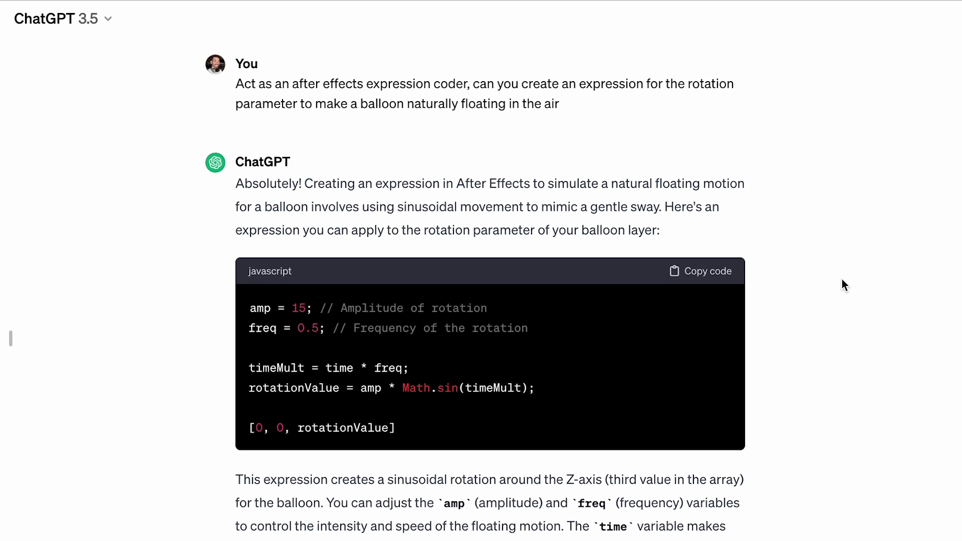
scroll(down, 3)
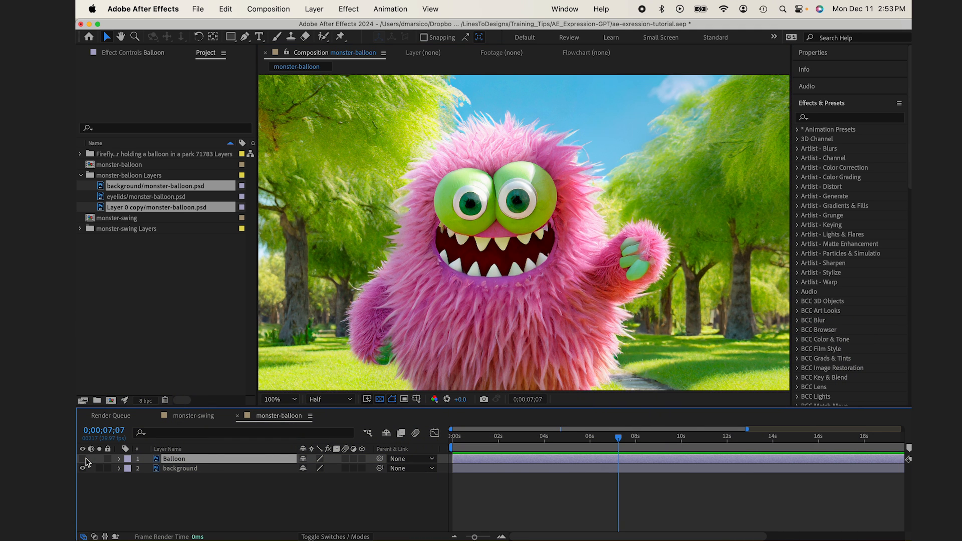
Step: Paste ChatGPT's expression onto the Balloon layer's Rotation, triggering the dimension error
click(81, 459)
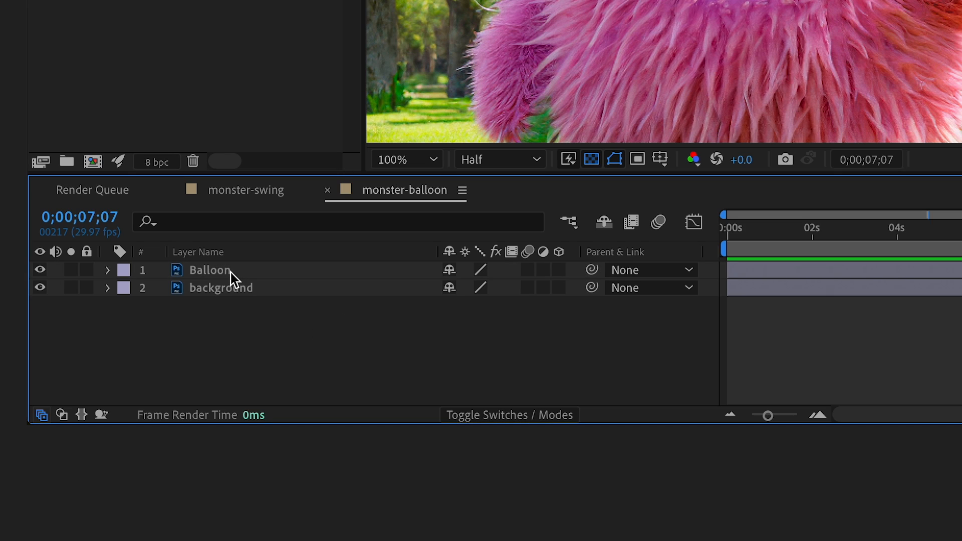
click(107, 271)
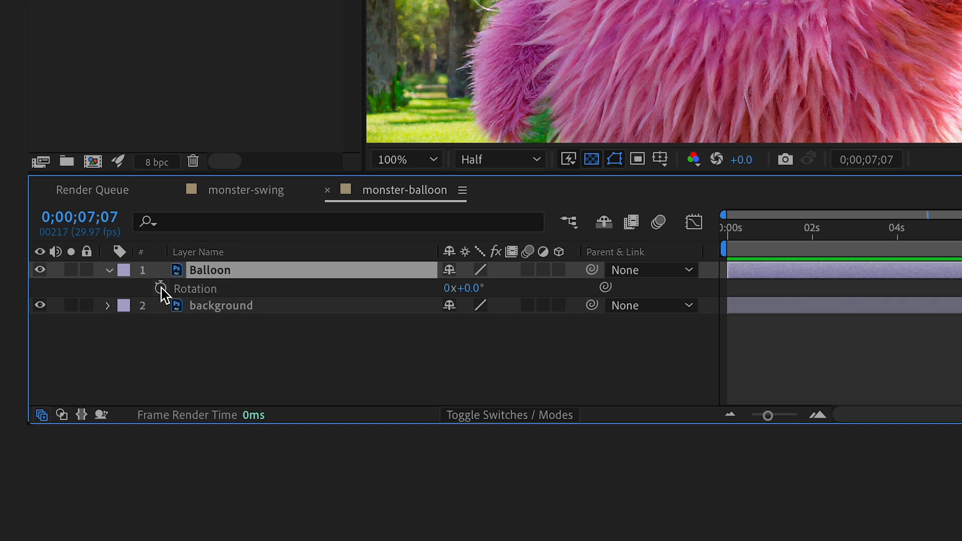
mouse_move(161, 289)
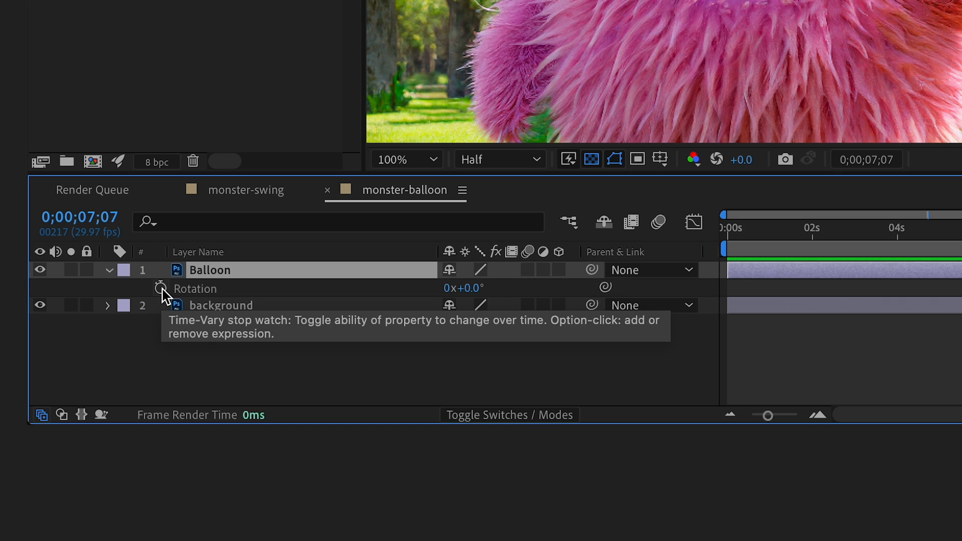
click(161, 290)
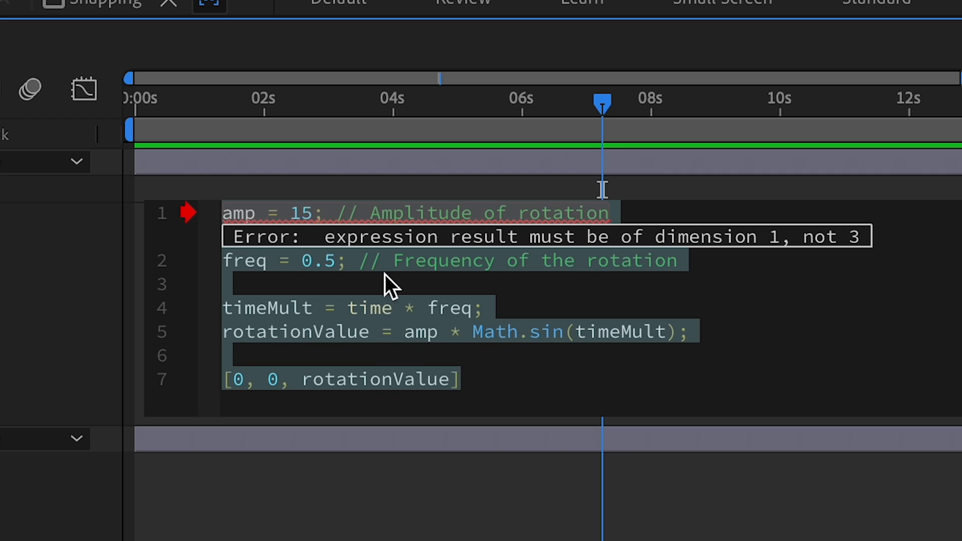
mouse_move(362, 249)
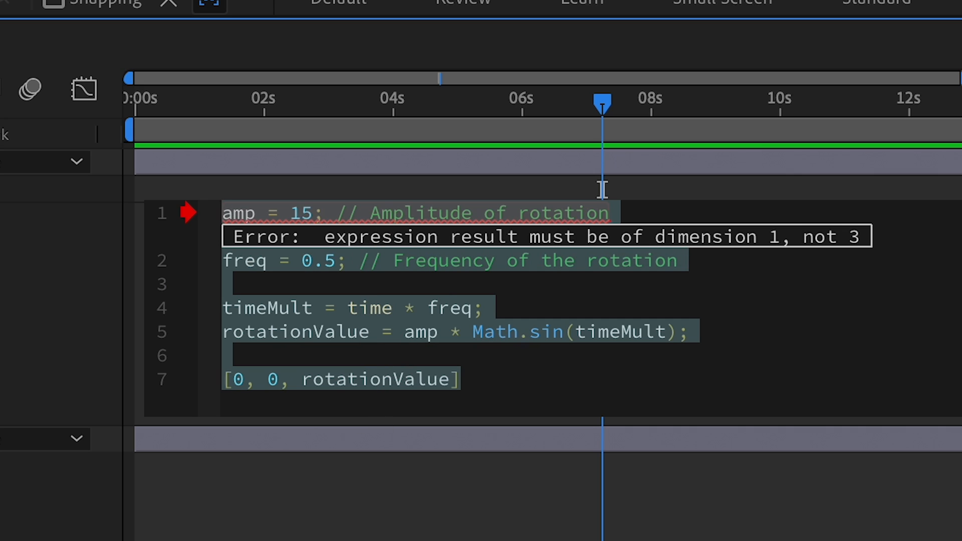
mouse_move(410, 293)
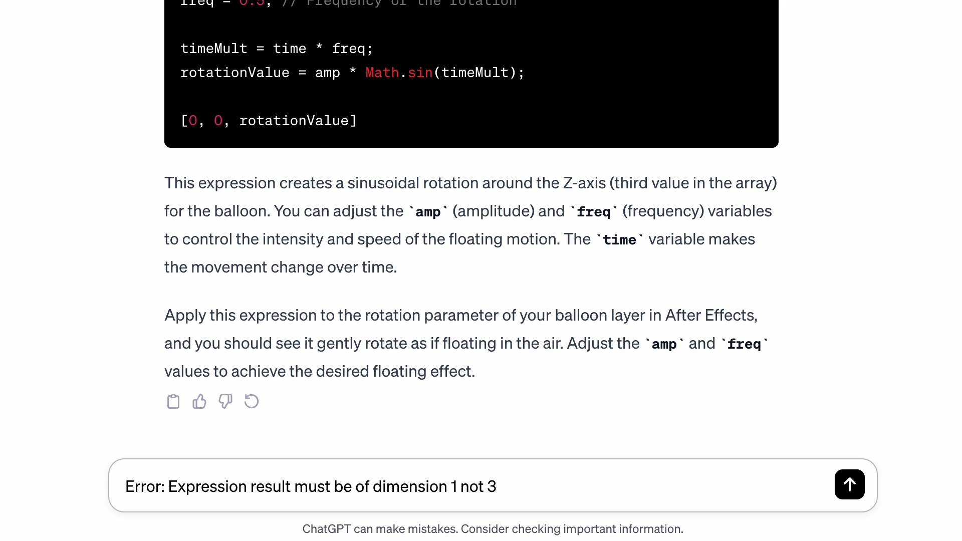
Step: Send the 'dimension 1, not 3' error to ChatGPT and review the corrected code
click(850, 484)
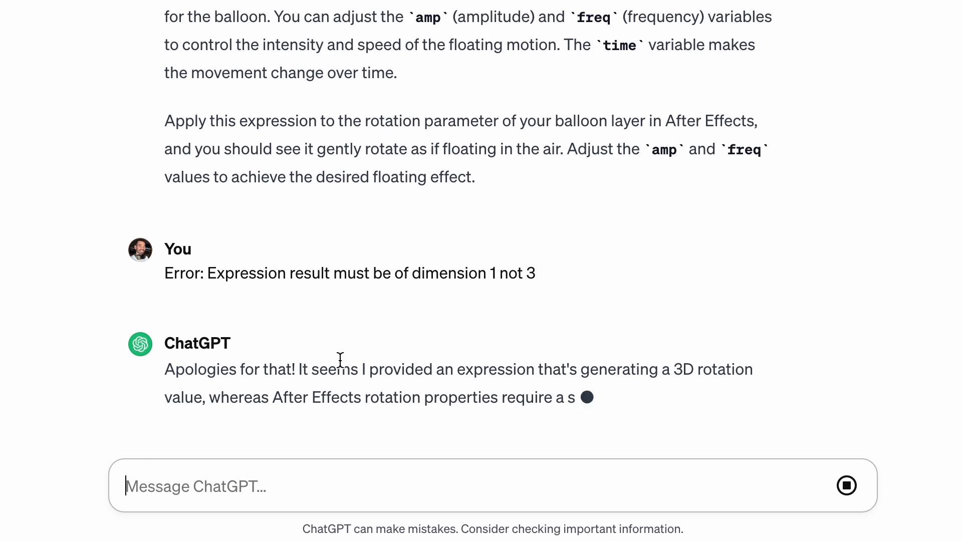
scroll(down, 3)
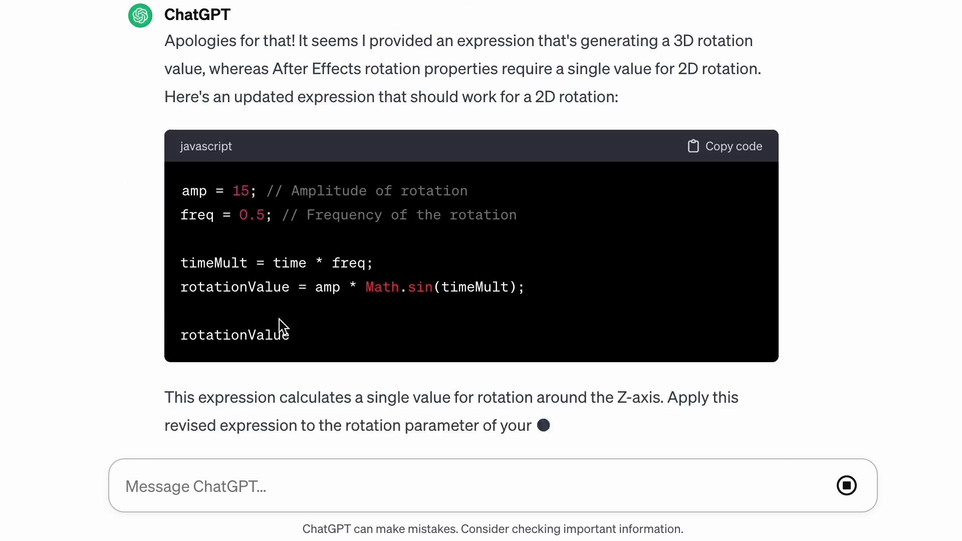
scroll(down, 3)
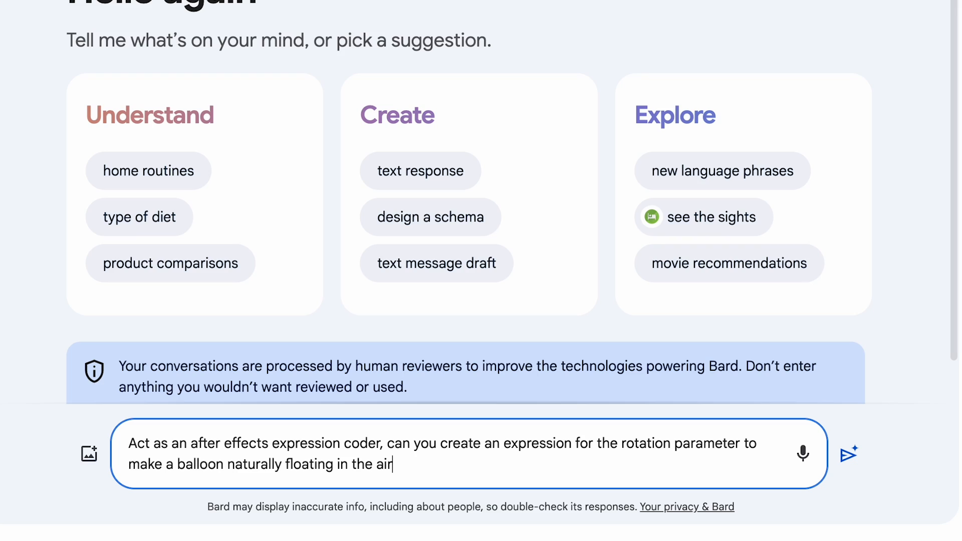
mouse_move(393, 465)
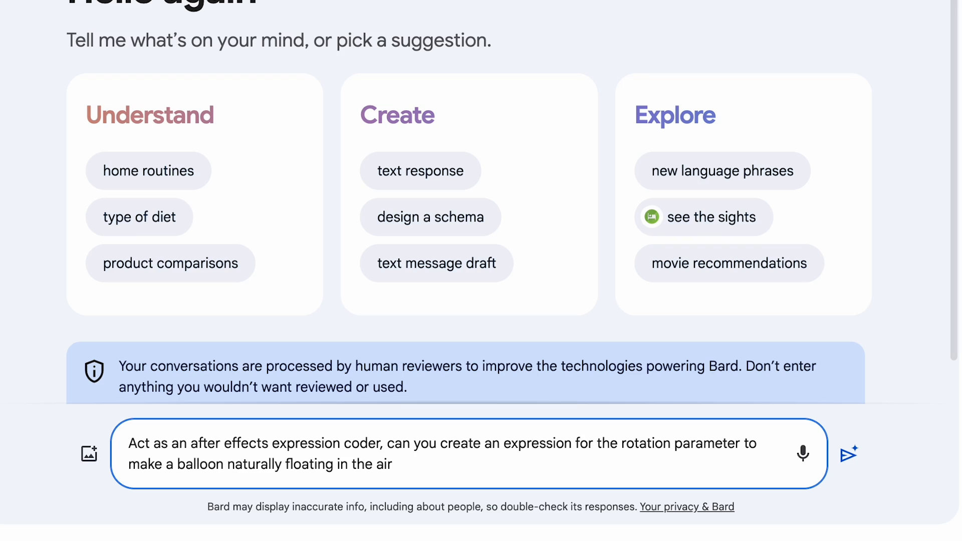
Step: Submit the balloon prompt to Bard and compare its Draft 2 and Draft 3 answers
click(848, 454)
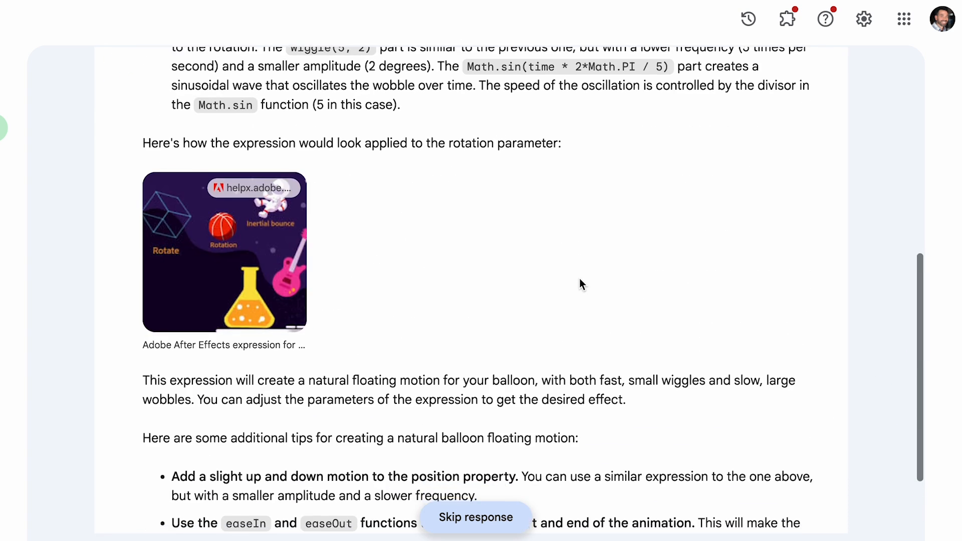
scroll(up, 3)
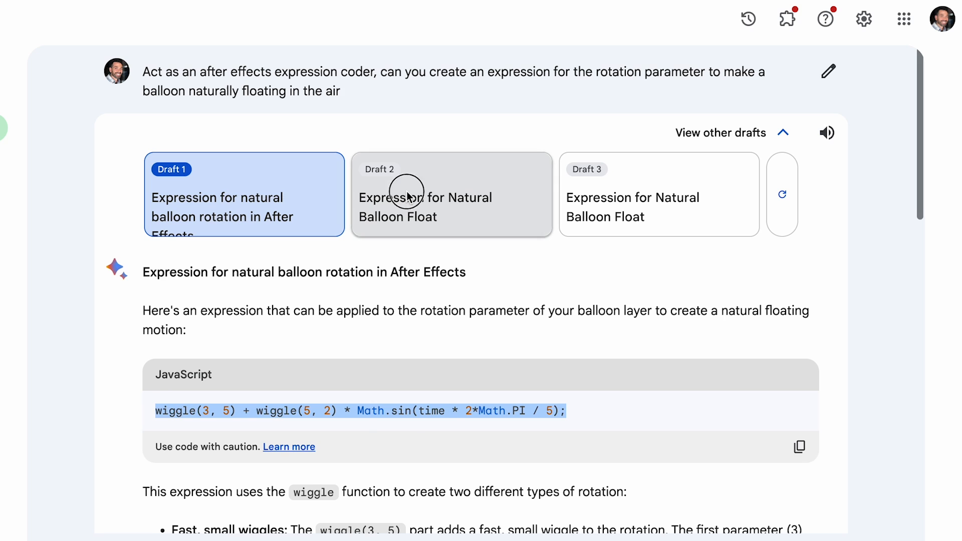
click(451, 195)
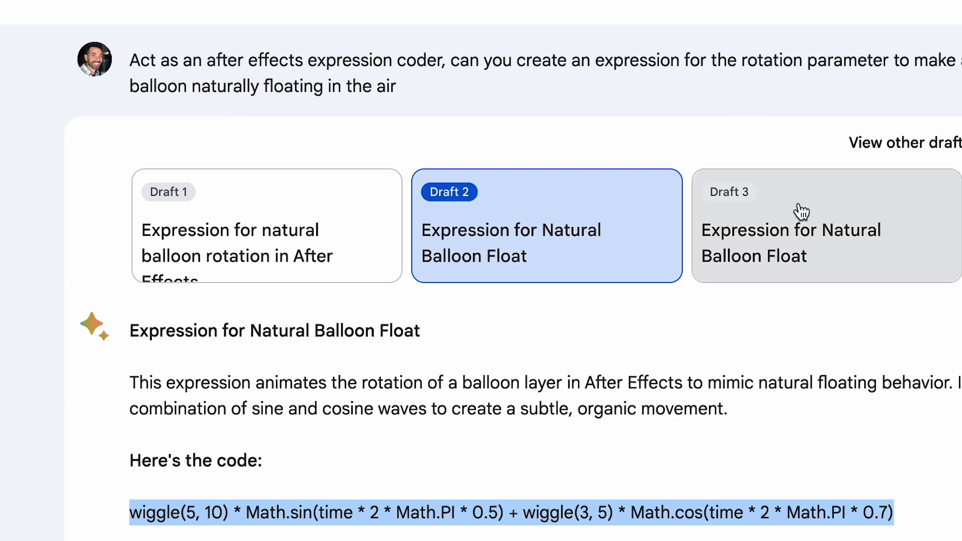
click(798, 225)
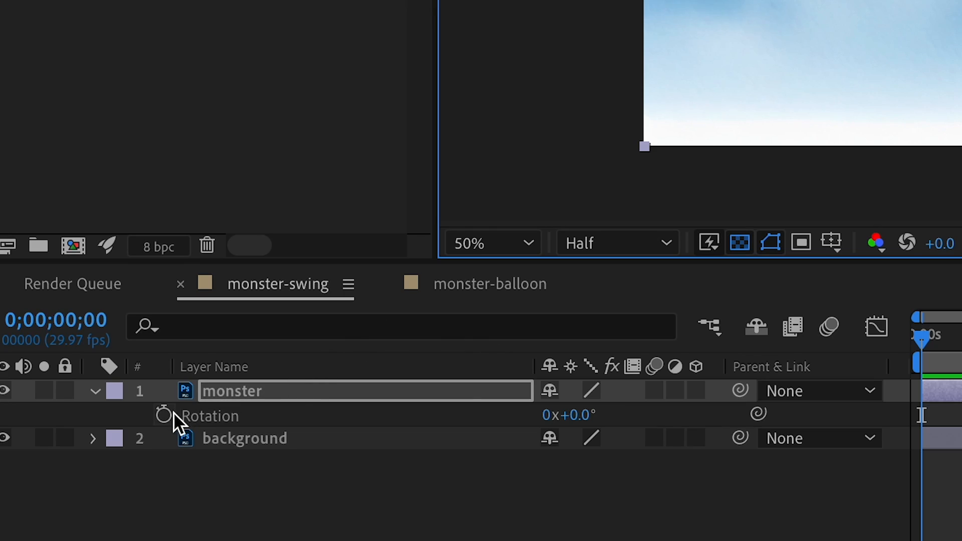
Step: Add an expression to the monster layer's Rotation property in the monster-swing comp
click(164, 415)
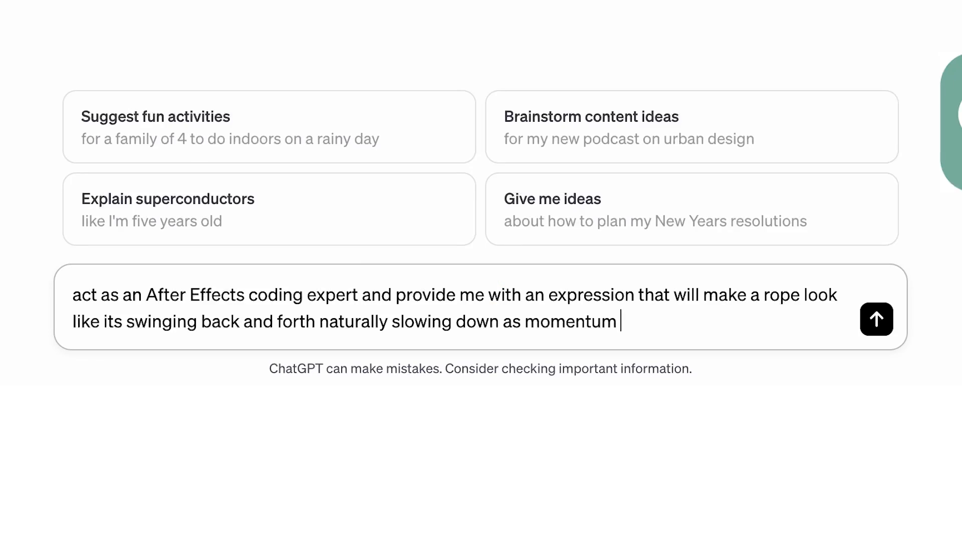
Step: Finish the rope-swing prompt ending in 'slows' and send it to ChatGPT
text(slows)
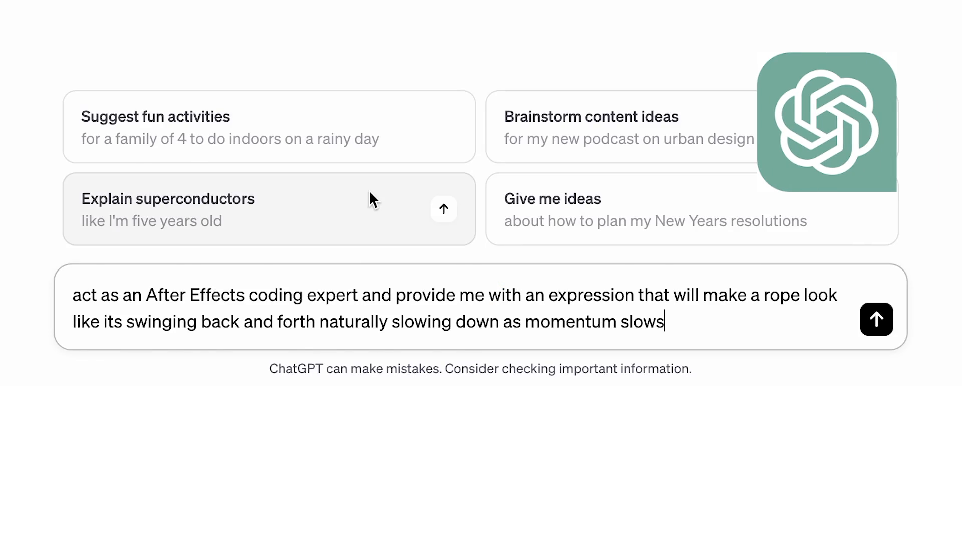
click(877, 319)
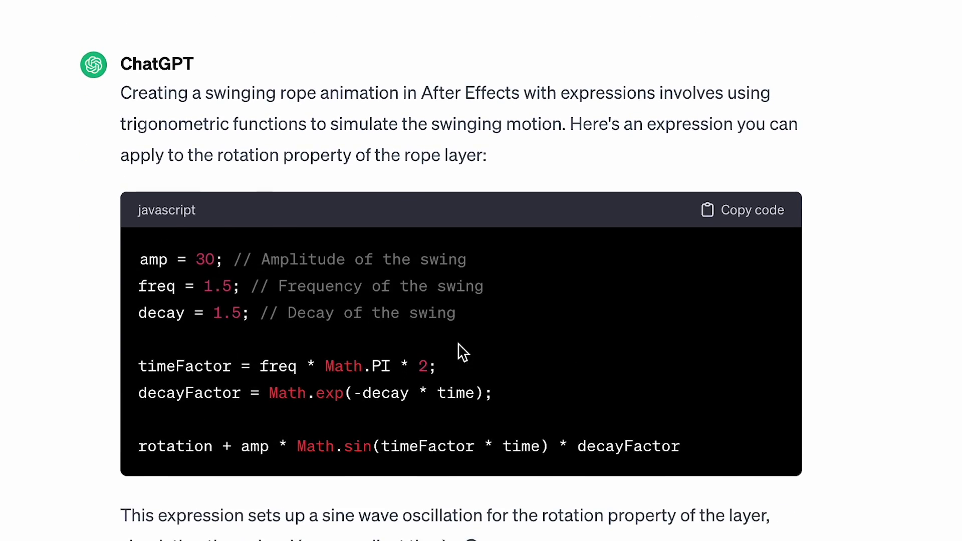